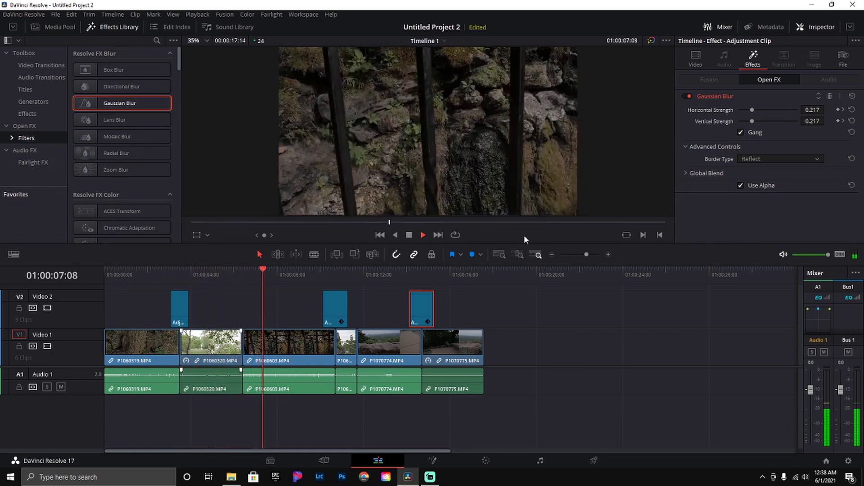
Play through the existing blur transitions on the timeline and stop after the last one
{"action": "left_click", "coordinate": [422, 235]}
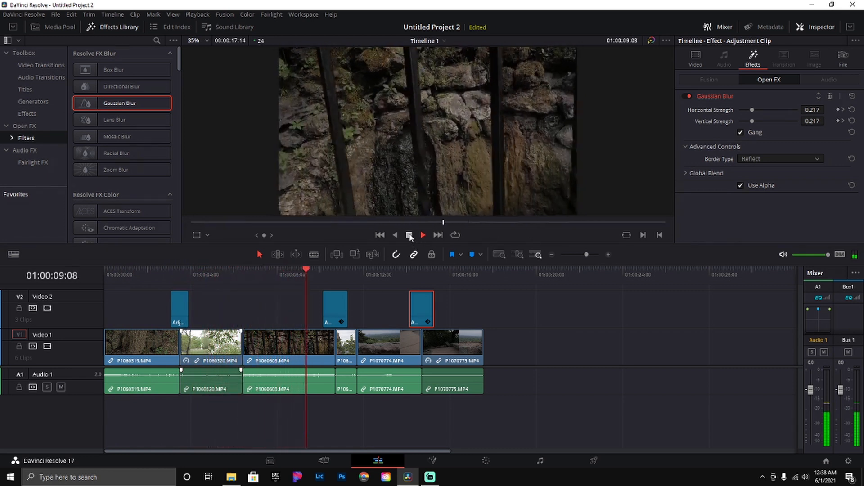
{"action": "left_click", "coordinate": [409, 235]}
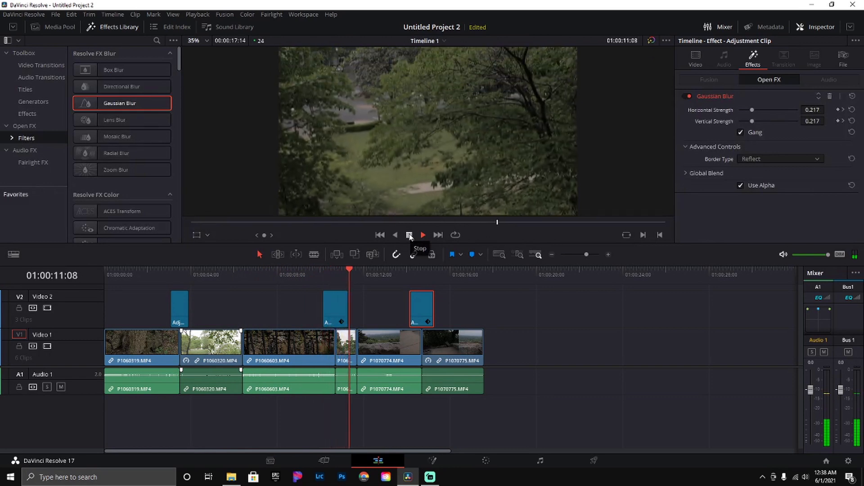
{"action": "left_click", "coordinate": [423, 234]}
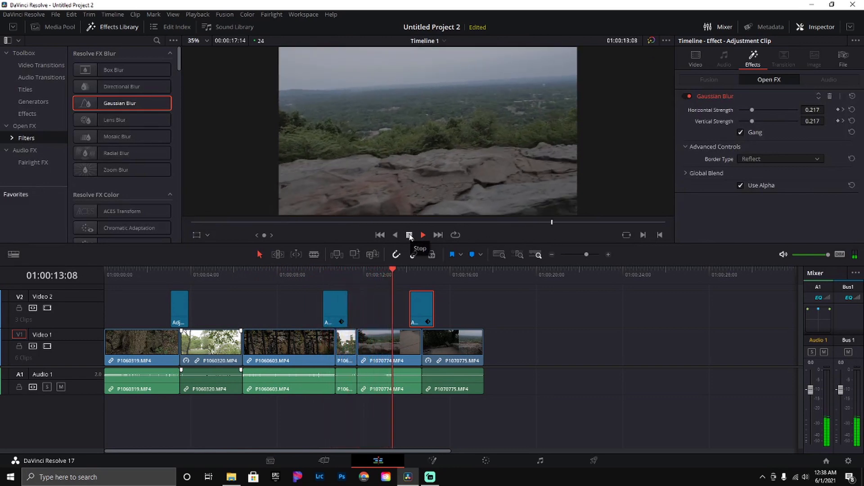
{"action": "left_click", "coordinate": [423, 235]}
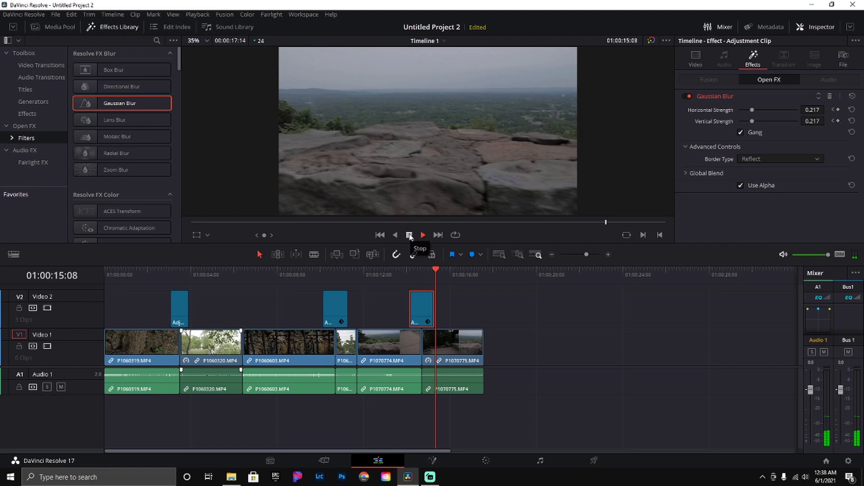
{"action": "left_click", "coordinate": [408, 235]}
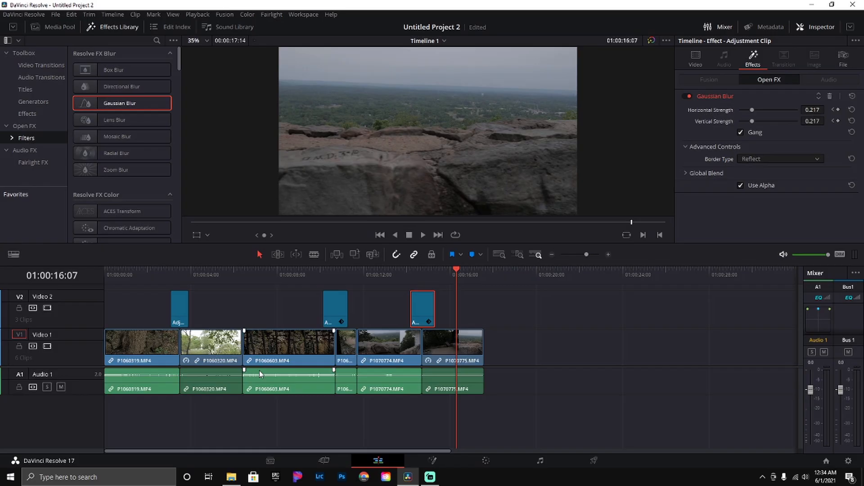
Delete the old adjustment clips from track V2
{"action": "right_click", "coordinate": [177, 298]}
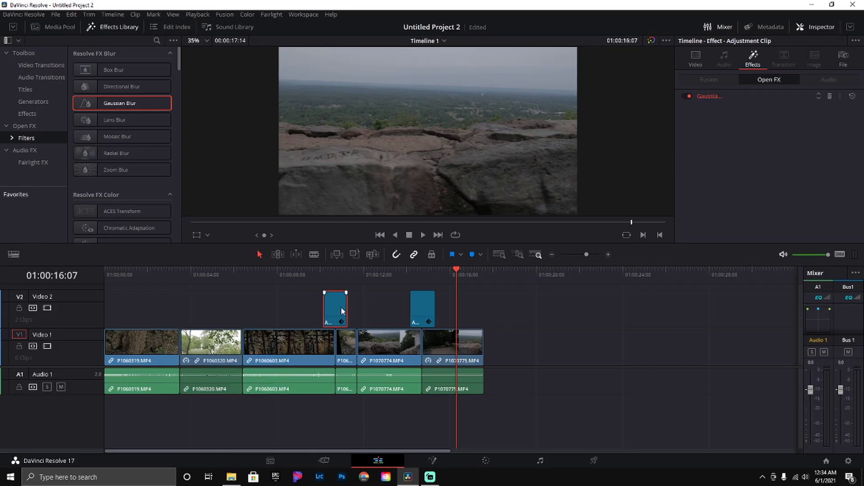
{"action": "left_click", "coordinate": [421, 308]}
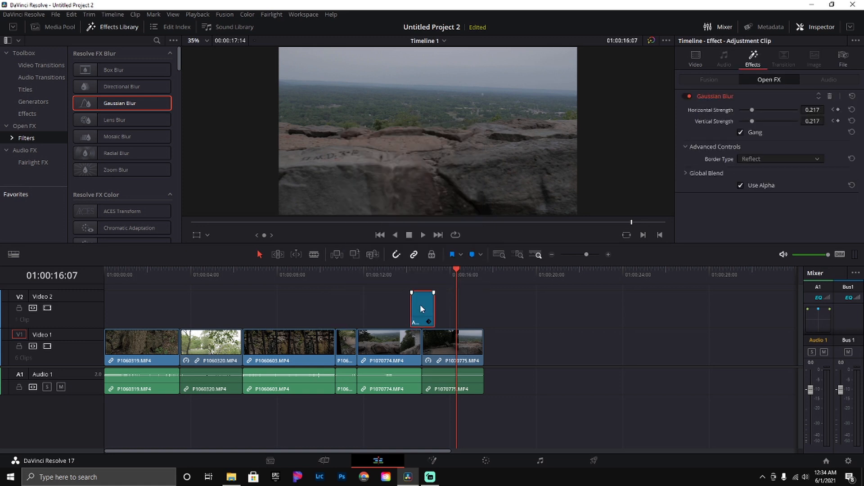
{"action": "key", "text": "Delete"}
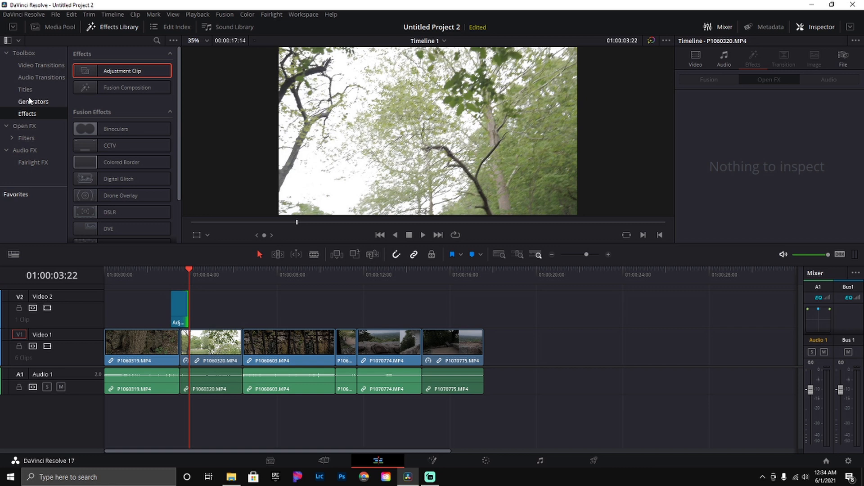
Apply Gaussian Blur to the adjustment clip with strength keyframed from 0 to 0.355 at the cut
{"action": "left_click", "coordinate": [25, 138]}
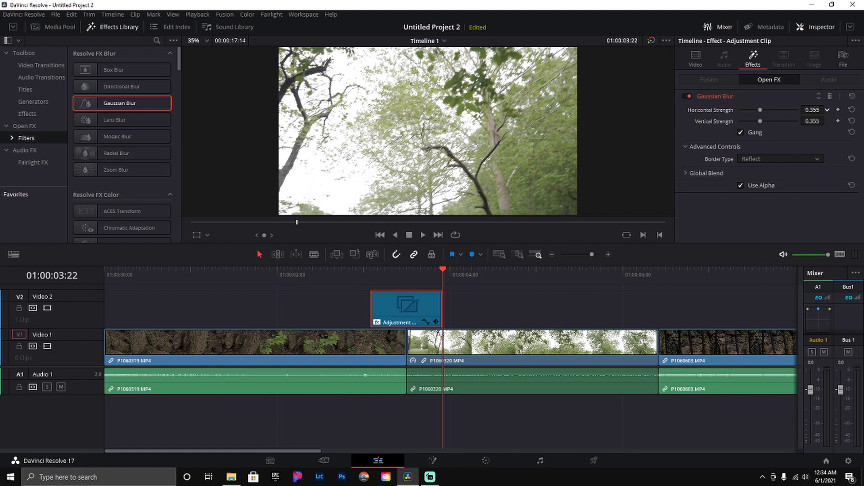
{"action": "left_click", "coordinate": [851, 122]}
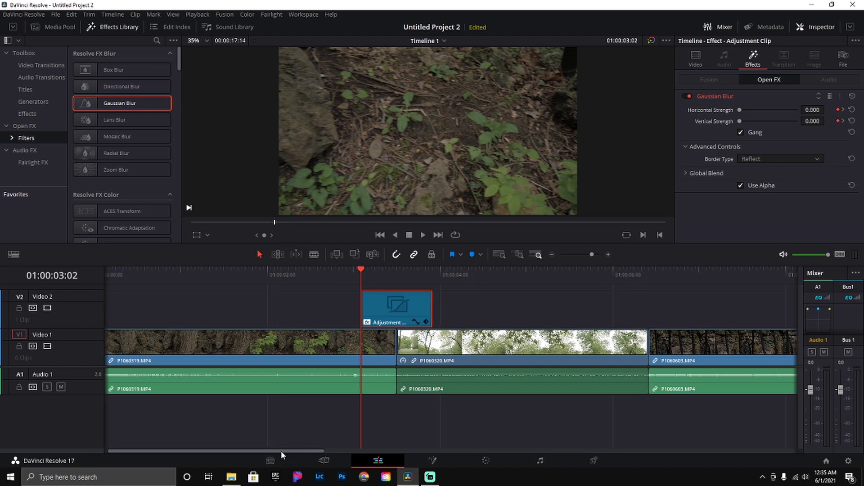
{"action": "left_click", "coordinate": [379, 235]}
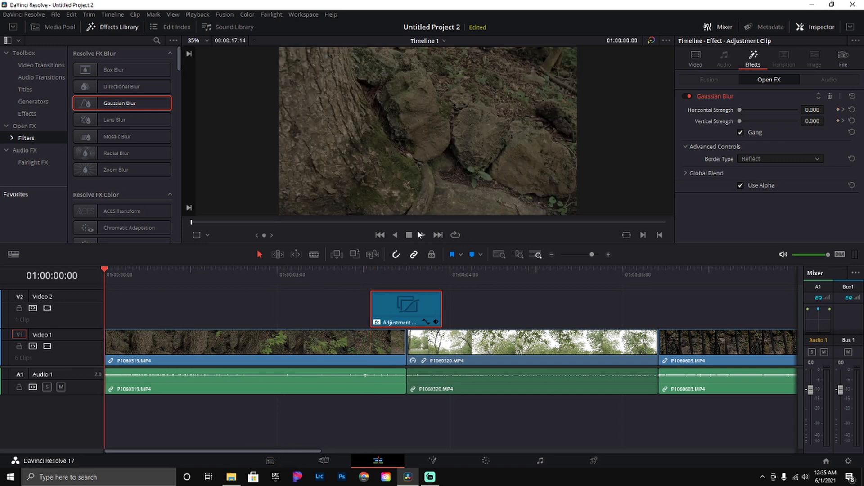
{"action": "left_click", "coordinate": [423, 235]}
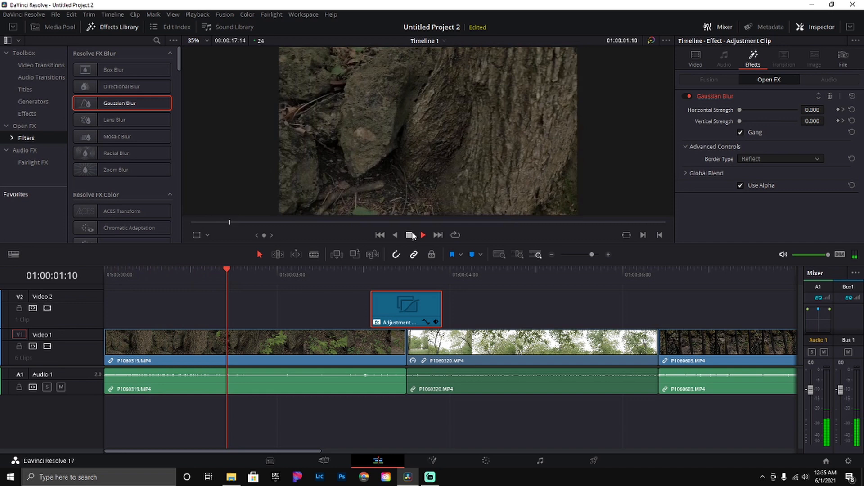
{"action": "left_click", "coordinate": [423, 235]}
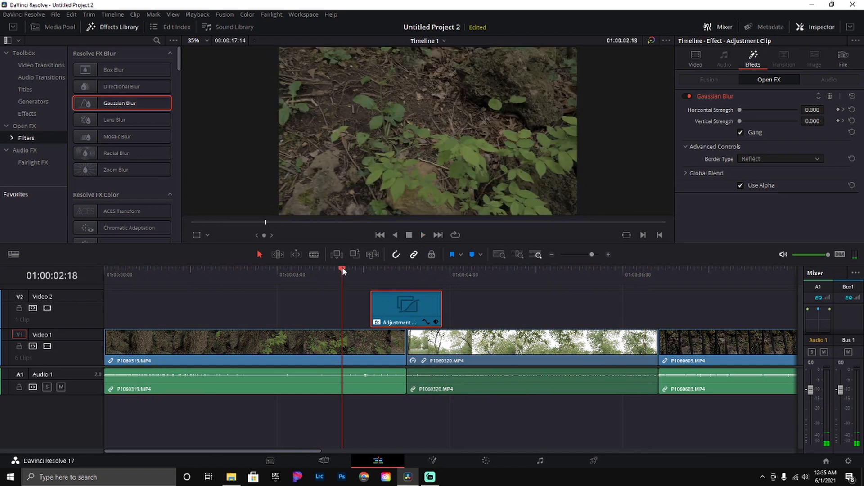
{"action": "left_click", "coordinate": [422, 235]}
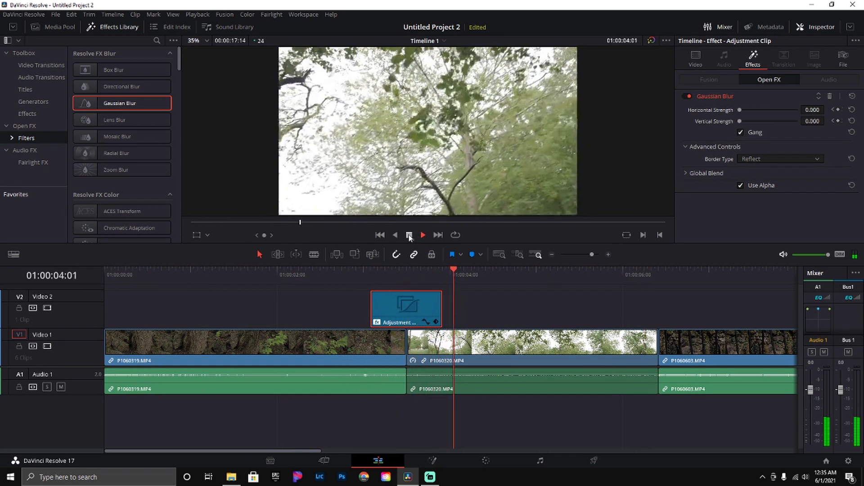
{"action": "left_click", "coordinate": [423, 235]}
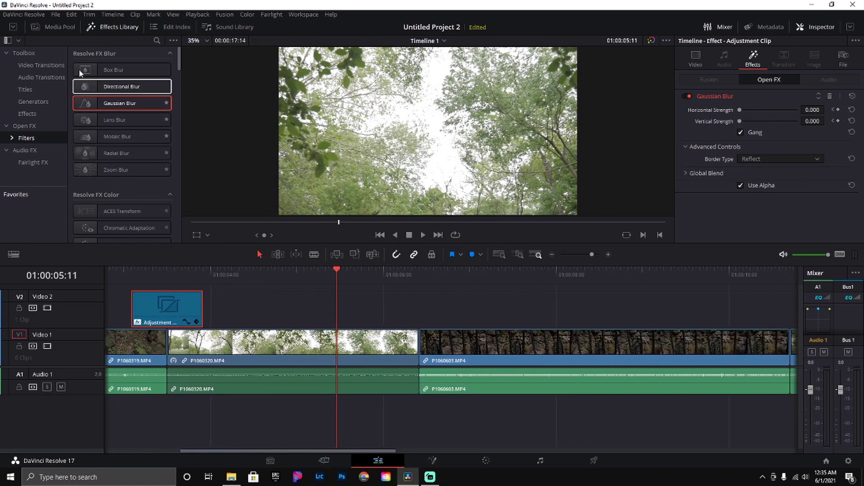
Show the Effects list and dismiss the Unknown tool warning permanently
{"action": "left_click", "coordinate": [27, 113]}
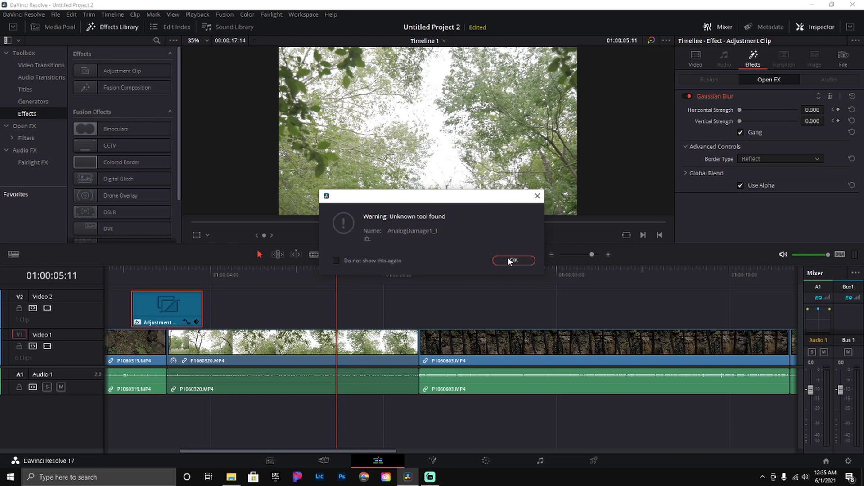
{"action": "left_click", "coordinate": [336, 261]}
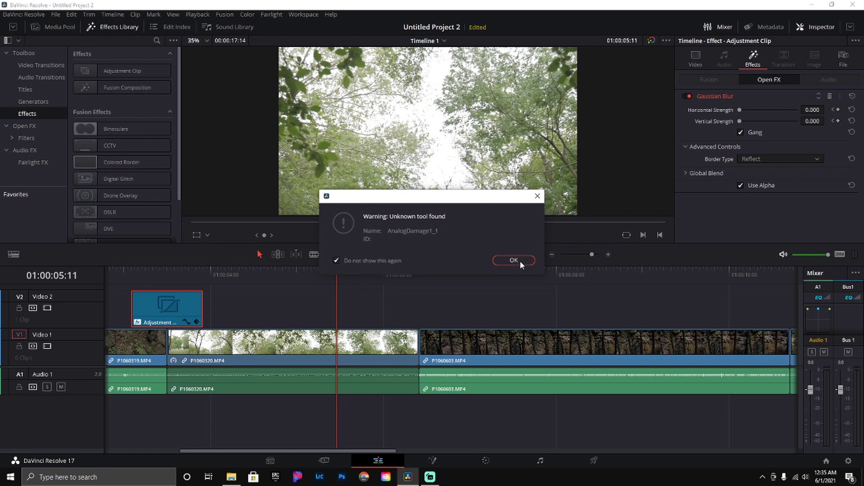
{"action": "left_click", "coordinate": [512, 260]}
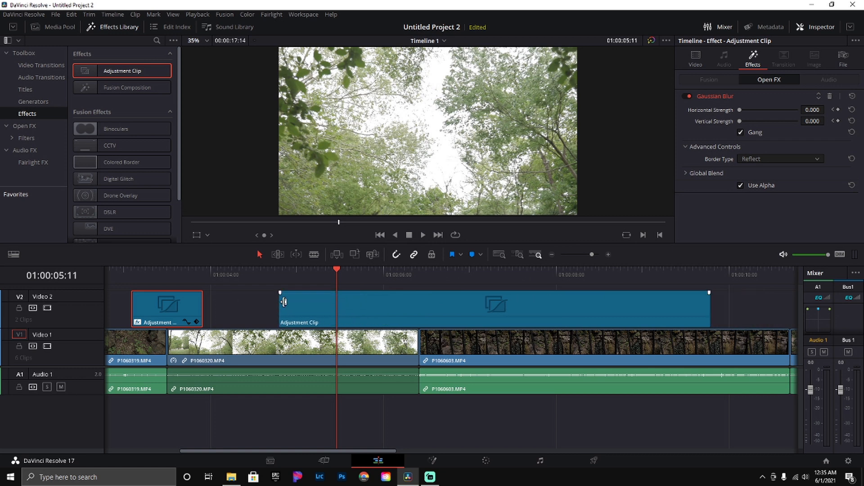
Place an Adjustment Clip on V2 trimmed short over the second cut
{"action": "left_click", "coordinate": [413, 271]}
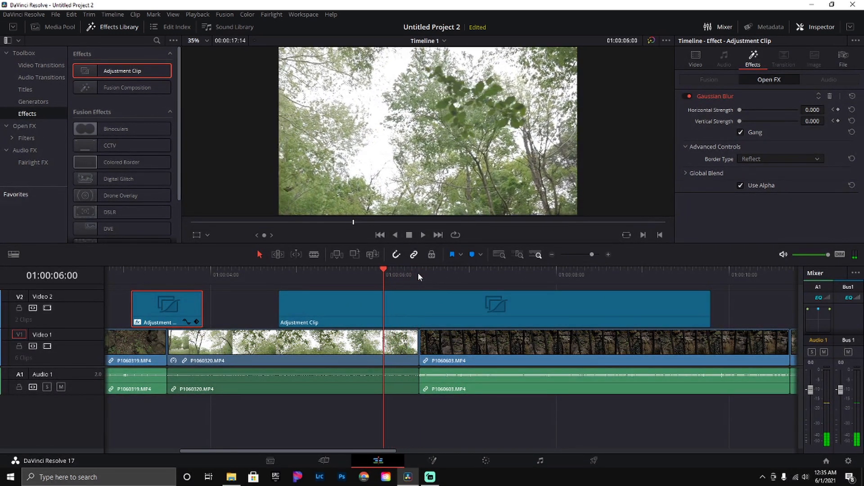
{"action": "left_click", "coordinate": [369, 269]}
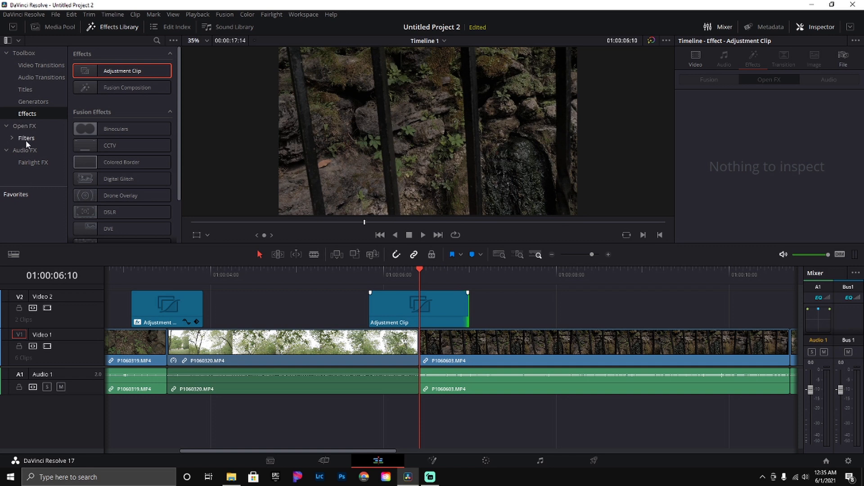
Apply Gaussian Blur to the adjustment clip over the P1060603/P1060615 cut with ramping strength keyframes
{"action": "left_click", "coordinate": [26, 137]}
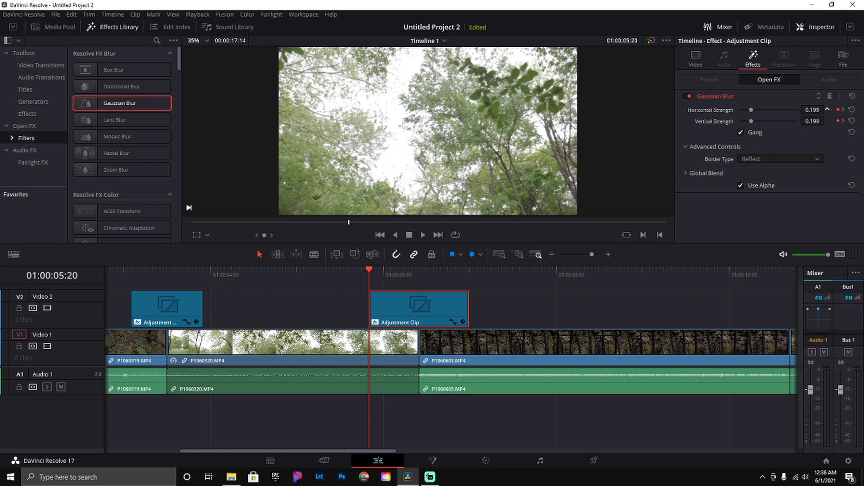
{"action": "left_click", "coordinate": [828, 107]}
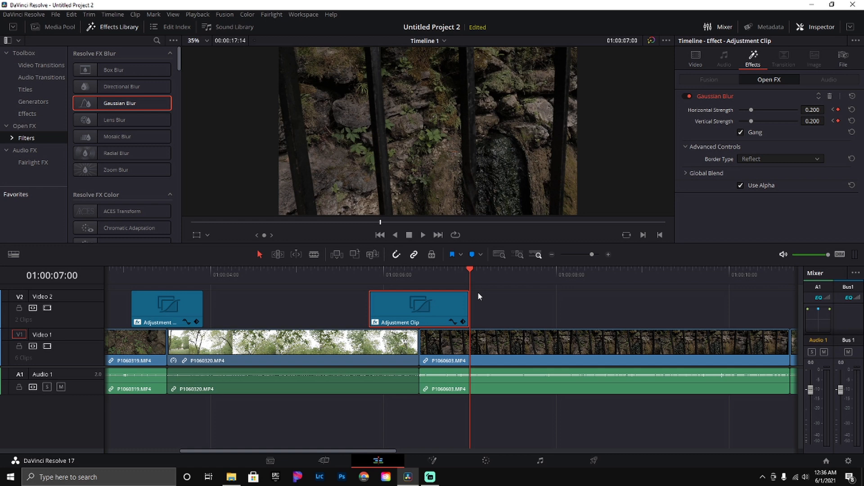
{"action": "mouse_move", "coordinate": [211, 272]}
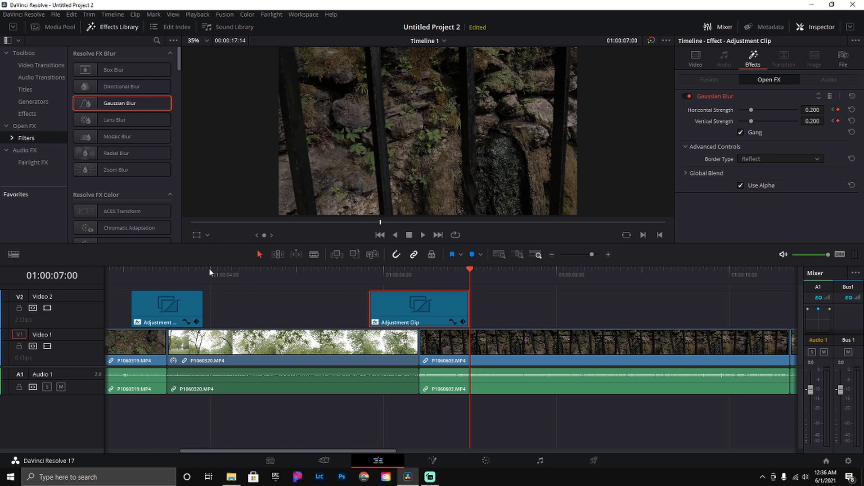
{"action": "left_click", "coordinate": [418, 324]}
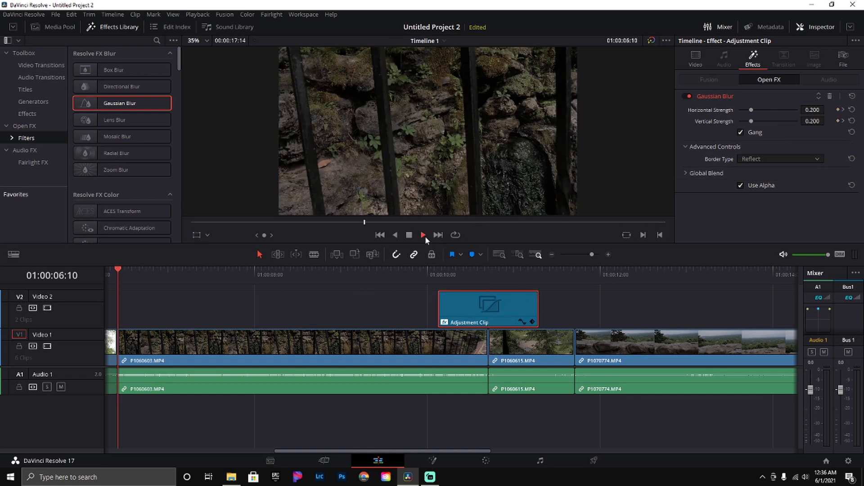
Play the timeline twice to preview the blur transition over the second cut
{"action": "left_click", "coordinate": [423, 235]}
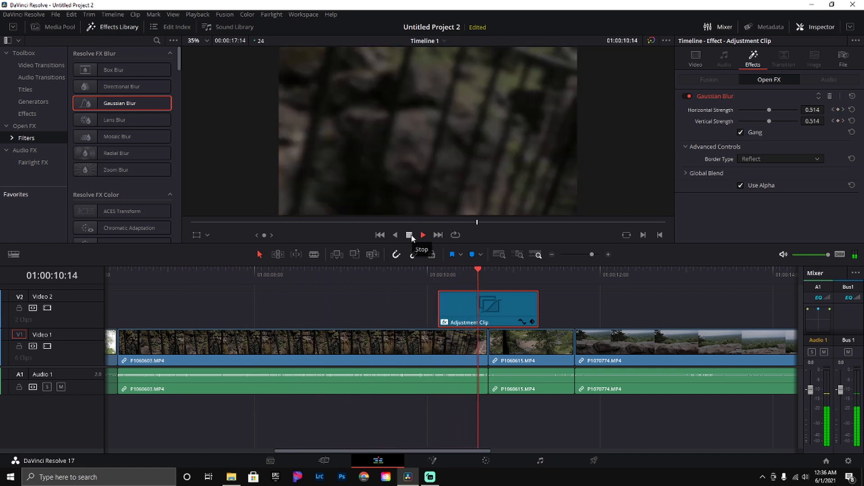
{"action": "left_click", "coordinate": [410, 235]}
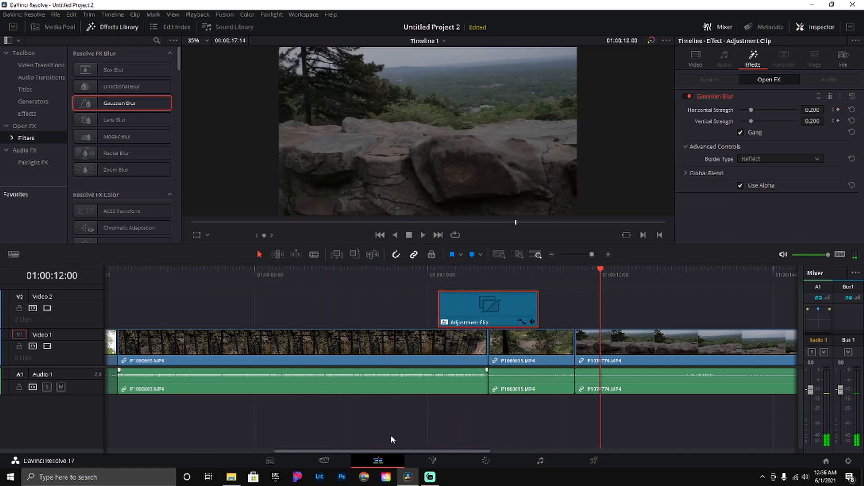
{"action": "left_click", "coordinate": [423, 235]}
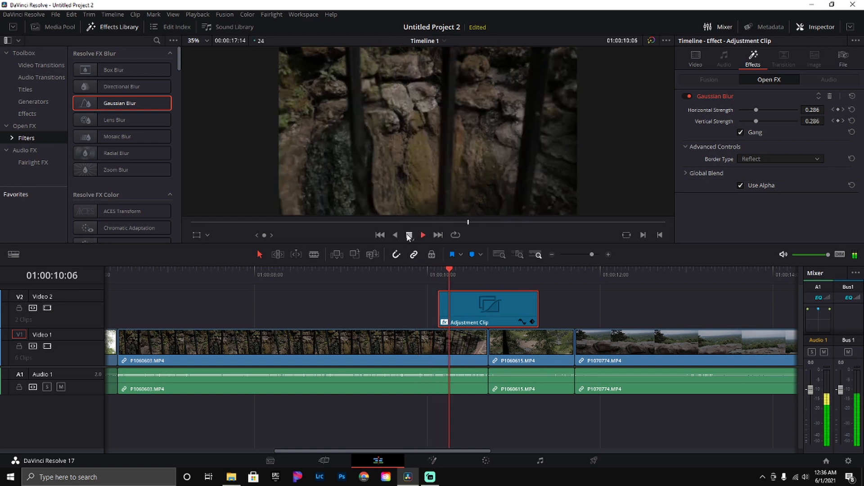
{"action": "left_click", "coordinate": [409, 234]}
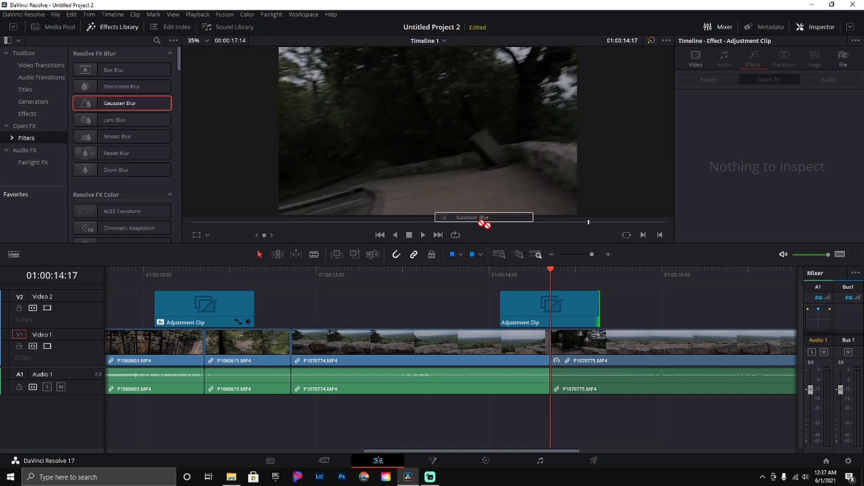
Keyframe the Gaussian Blur strength at the start, middle and end of the clip over the P1070775 cut
{"action": "left_click", "coordinate": [549, 308]}
{"action": "type", "text": ".217"}
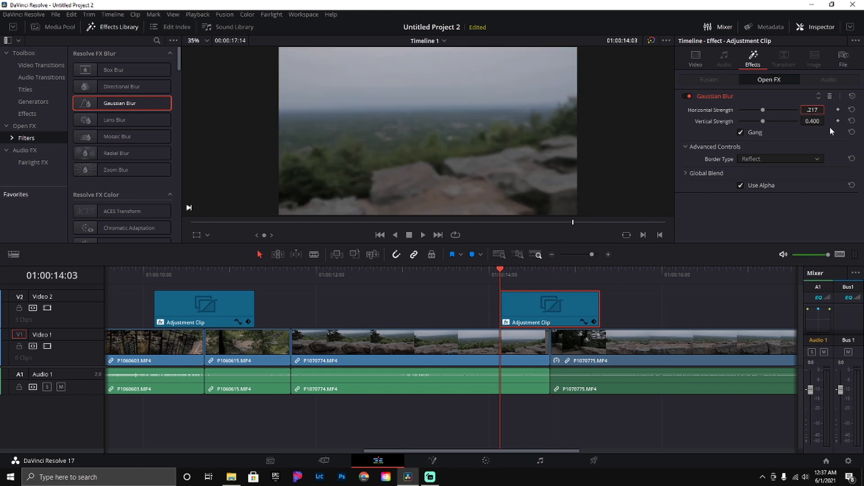
{"action": "left_click", "coordinate": [550, 270]}
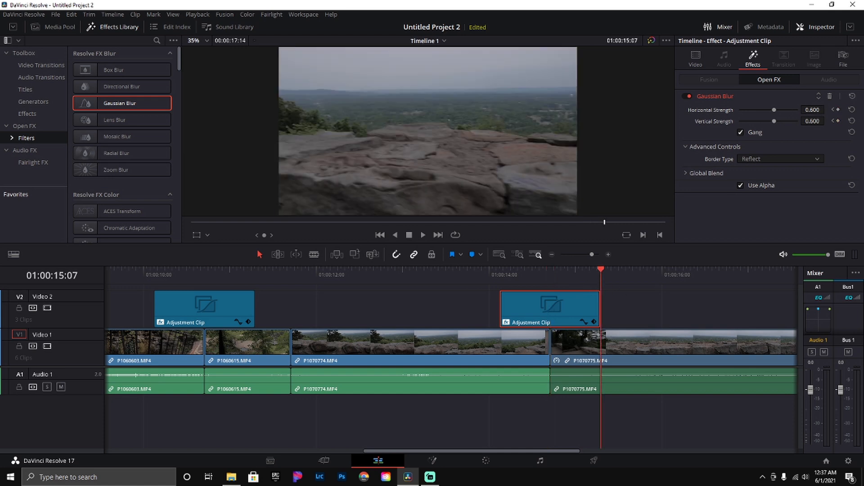
{"action": "triple_click", "coordinate": [811, 110]}
{"action": "type", "text": "0.217"}
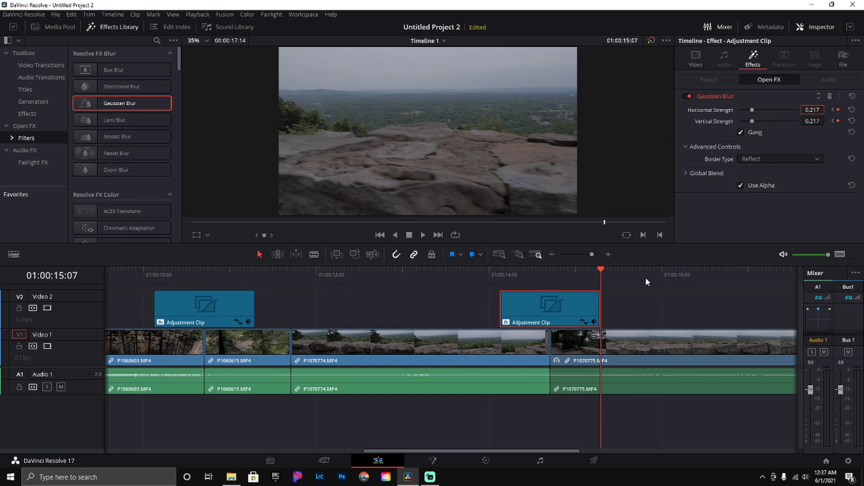
{"action": "mouse_move", "coordinate": [749, 178]}
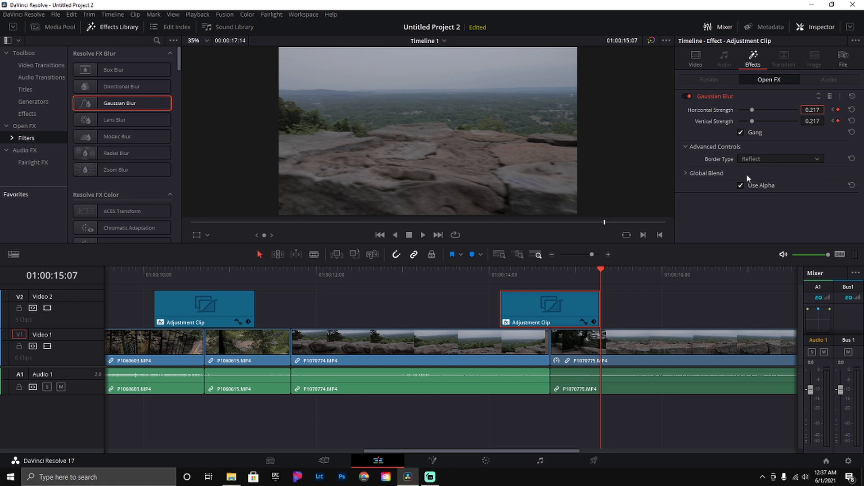
{"action": "mouse_move", "coordinate": [723, 149]}
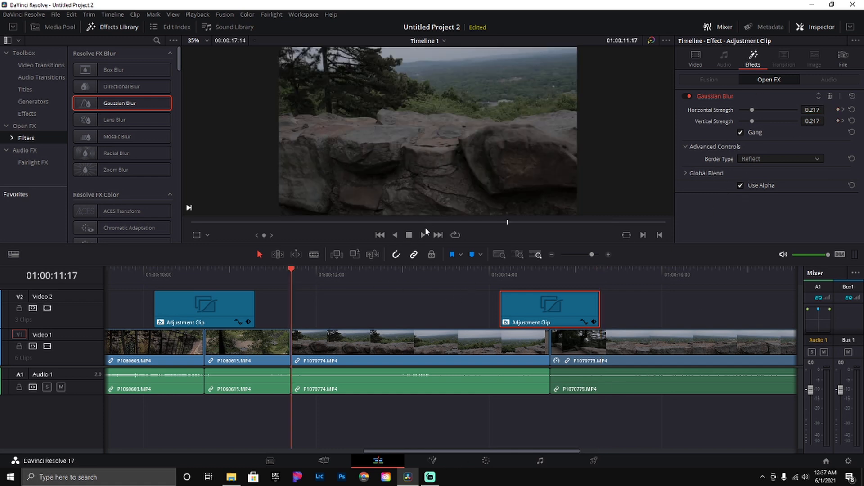
Play the final blur transition twice to review it, stopping each time
{"action": "left_click", "coordinate": [423, 235]}
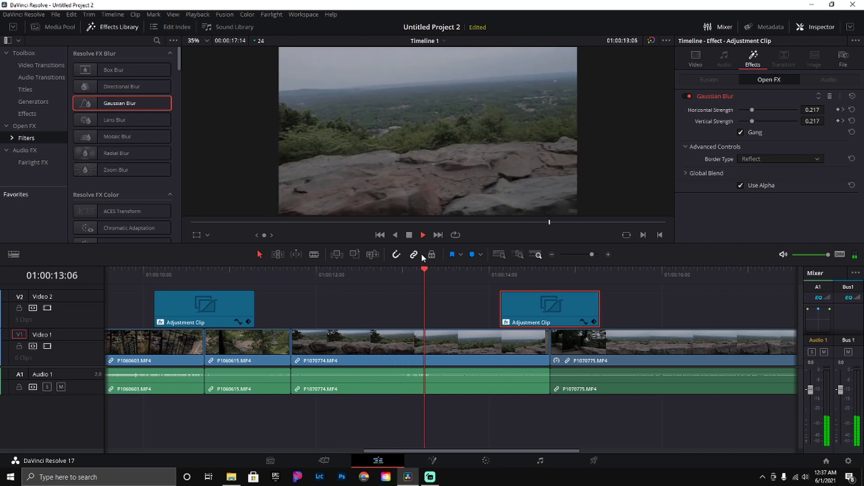
{"action": "left_click", "coordinate": [422, 235]}
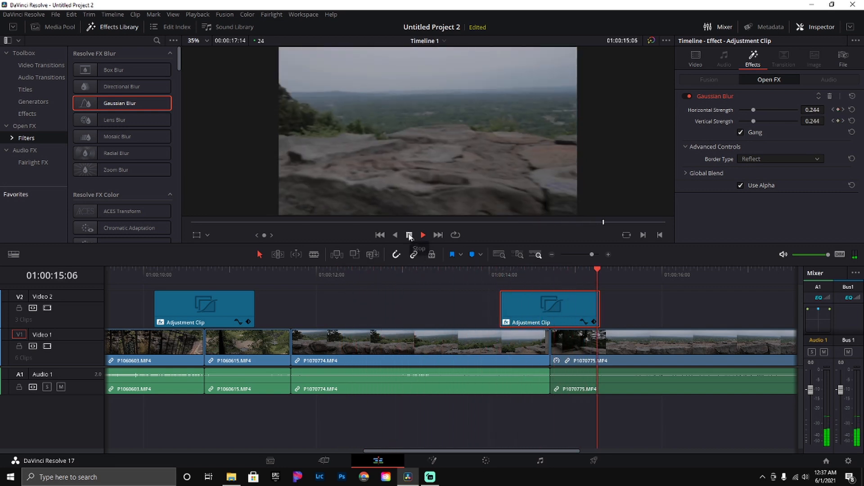
{"action": "left_click", "coordinate": [409, 235]}
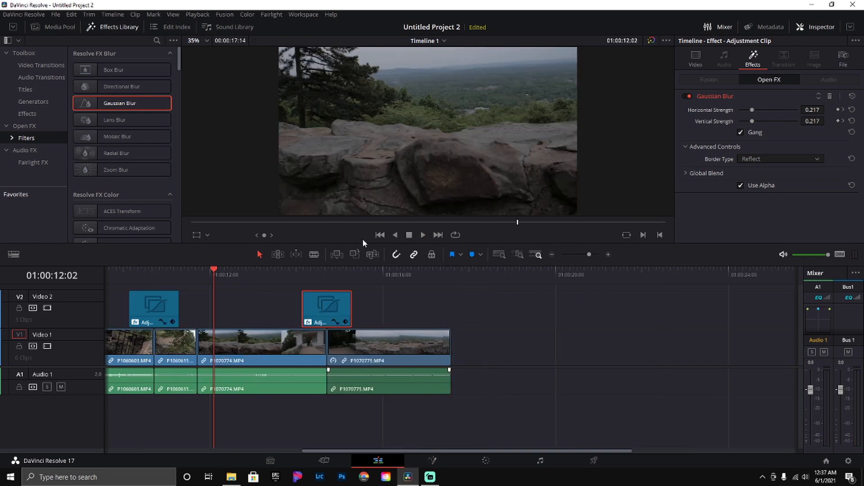
{"action": "left_click", "coordinate": [423, 235]}
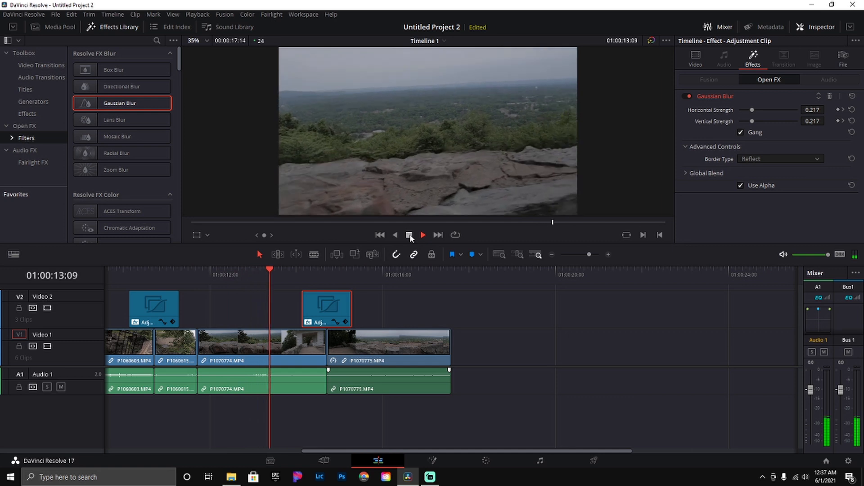
{"action": "left_click", "coordinate": [409, 235]}
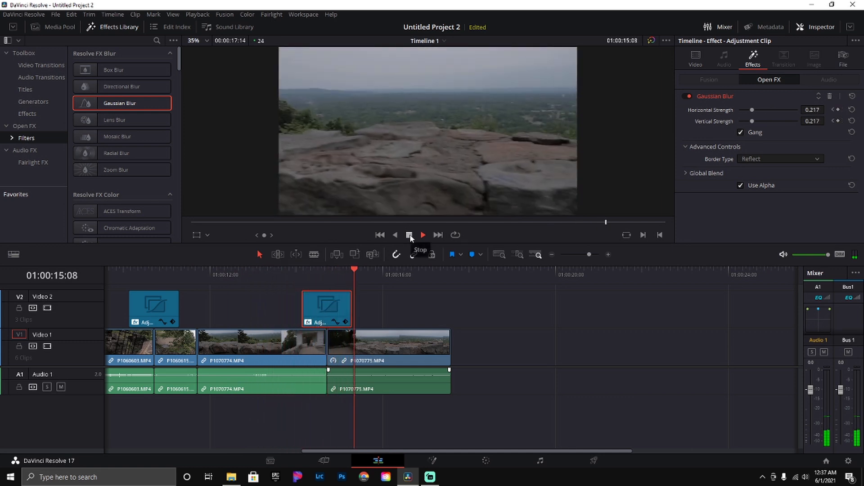
{"action": "left_click", "coordinate": [422, 235]}
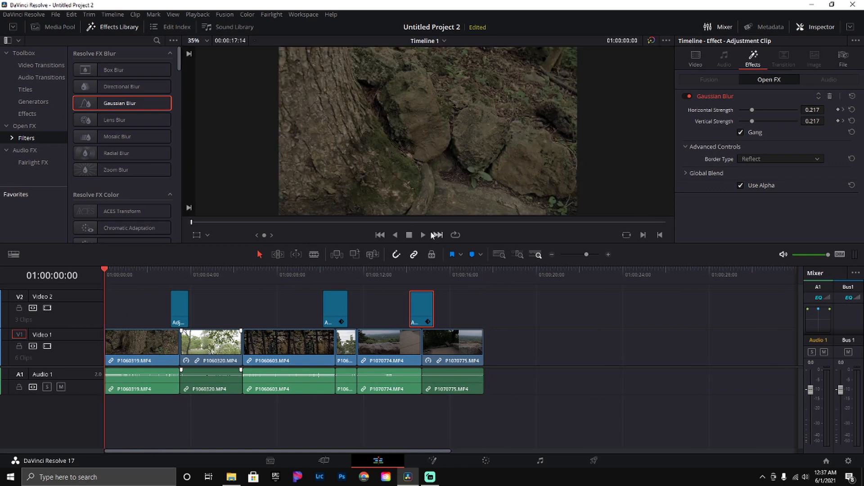
{"action": "left_click", "coordinate": [422, 235]}
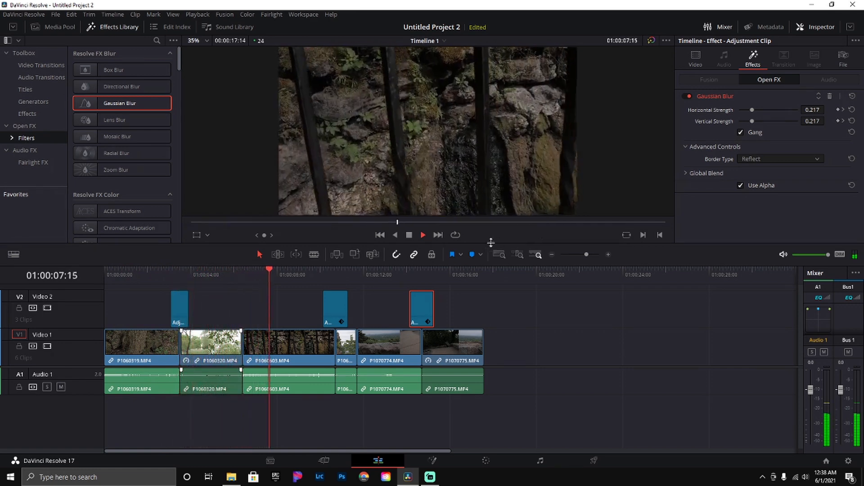
{"action": "left_click", "coordinate": [422, 235]}
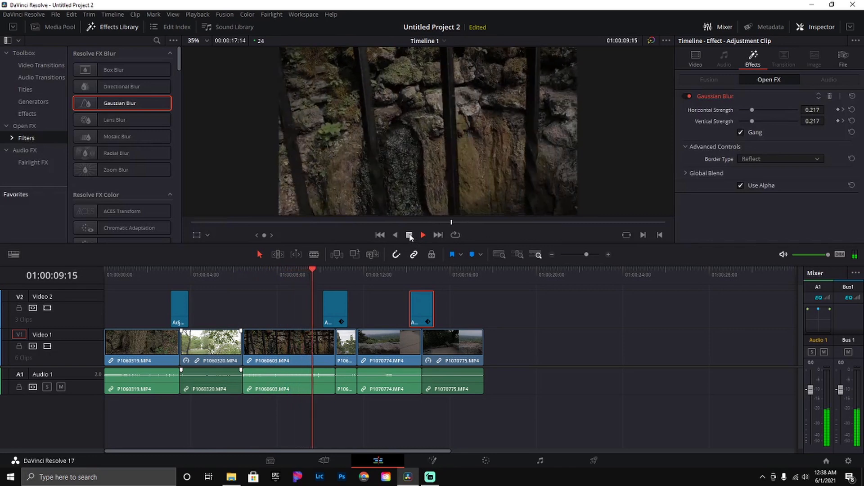
{"action": "left_click", "coordinate": [409, 234]}
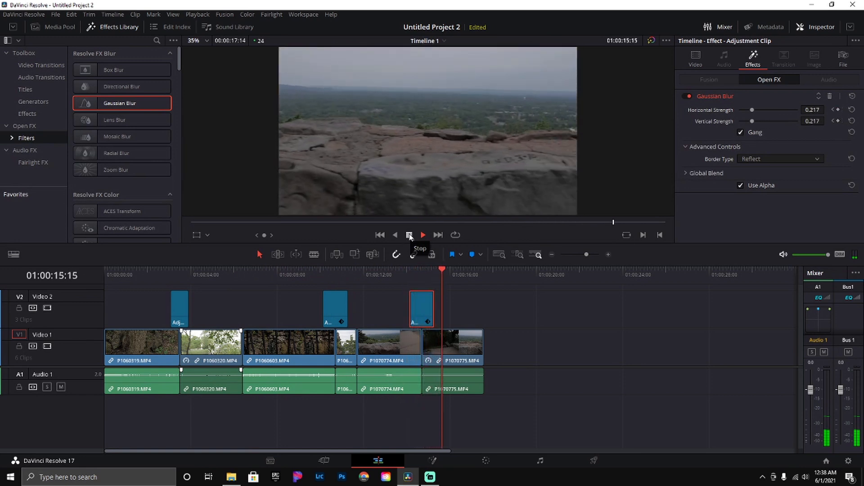
{"action": "left_click", "coordinate": [408, 235]}
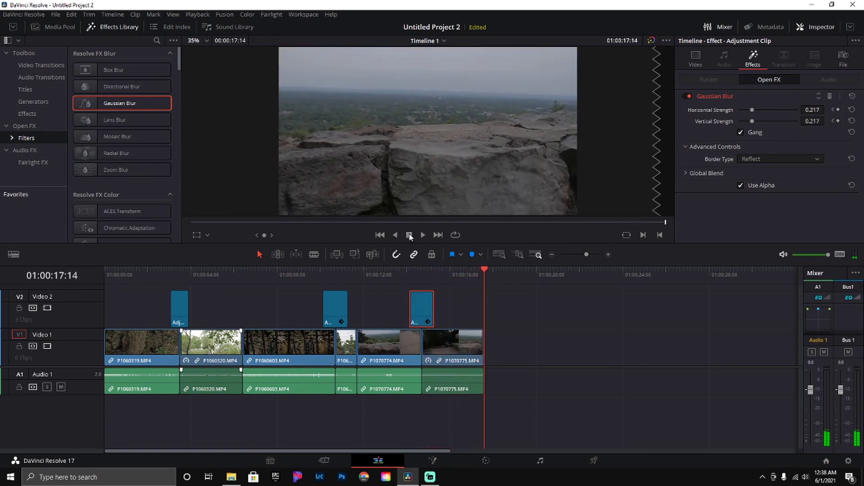
{"action": "left_click", "coordinate": [423, 235]}
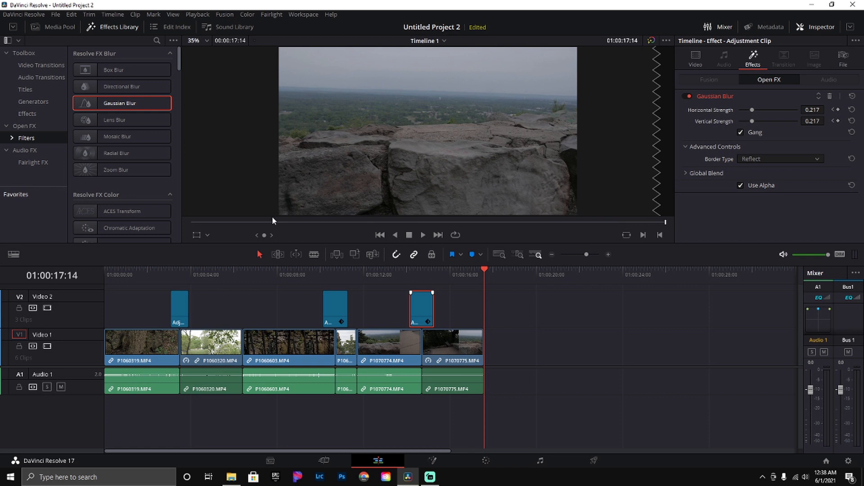